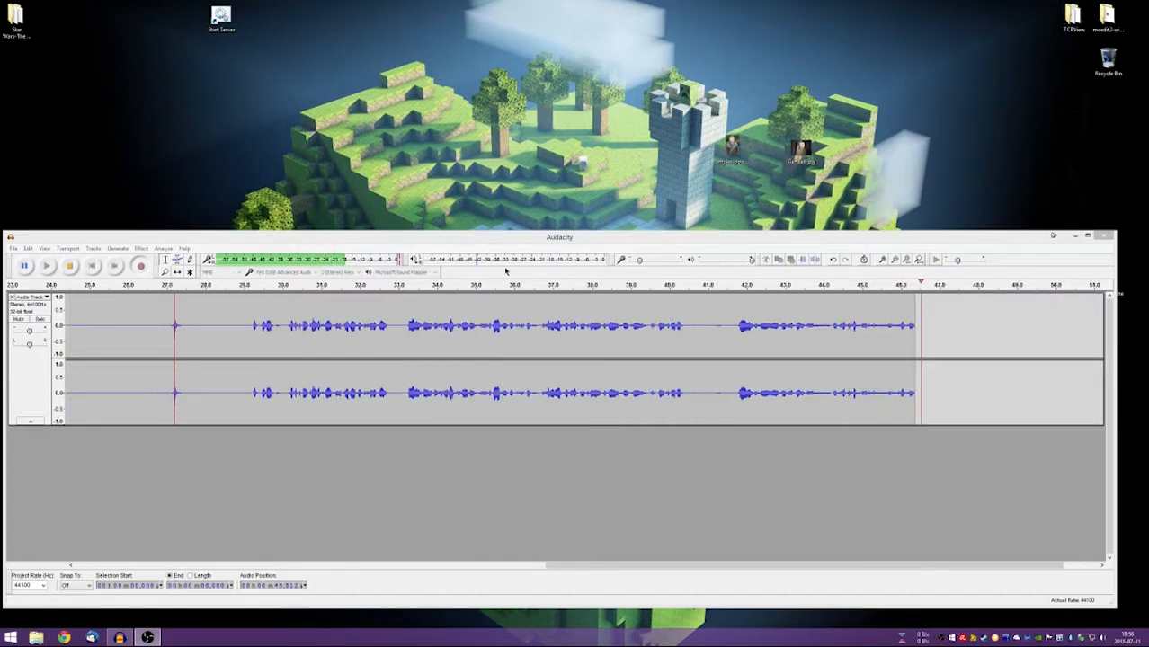
# - Bring the Premiere Pro project forward and start an import from the Project panel
pyautogui.click(895, 263)
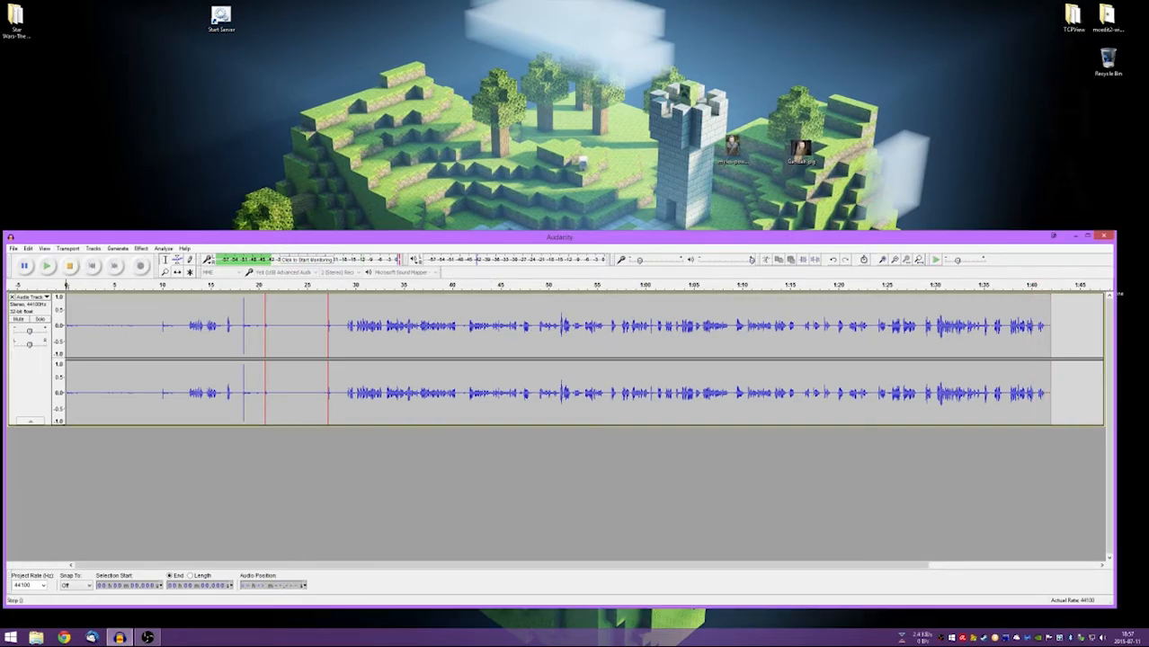
pyautogui.click(72, 266)
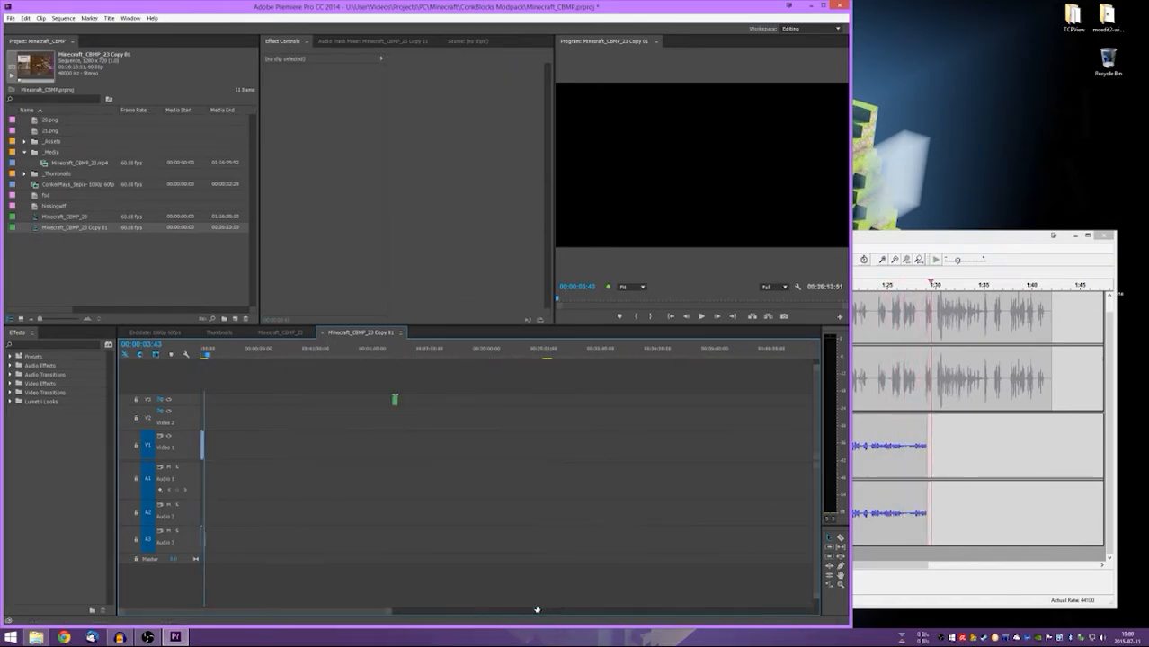
pyautogui.rightClick(135, 288)
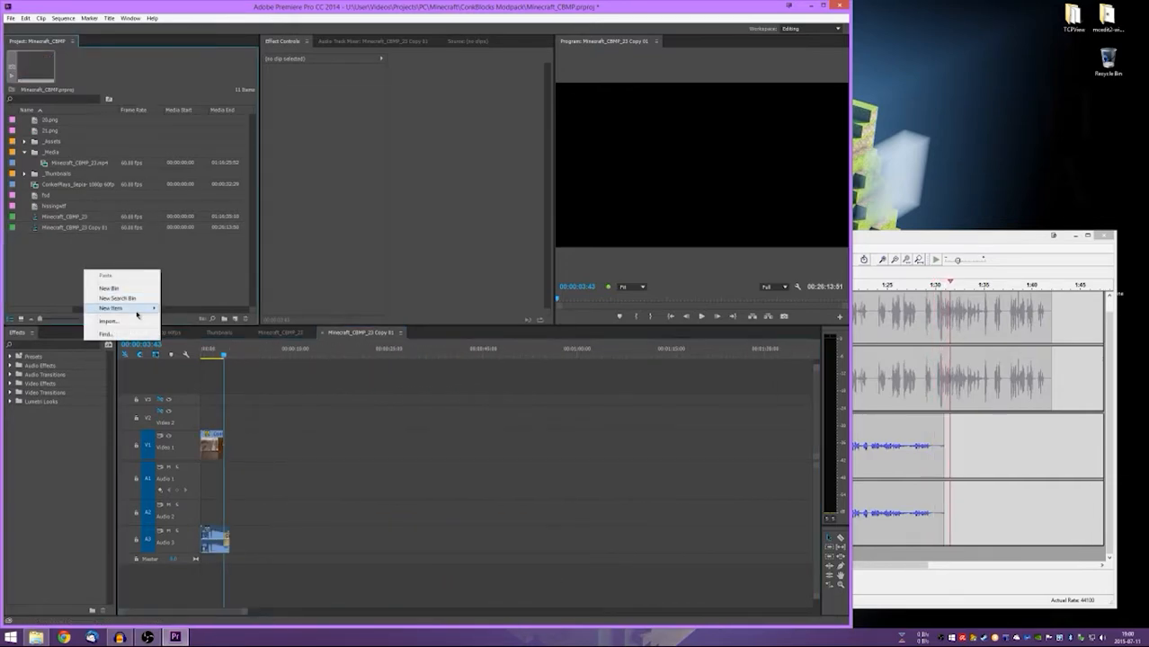
pyautogui.click(106, 320)
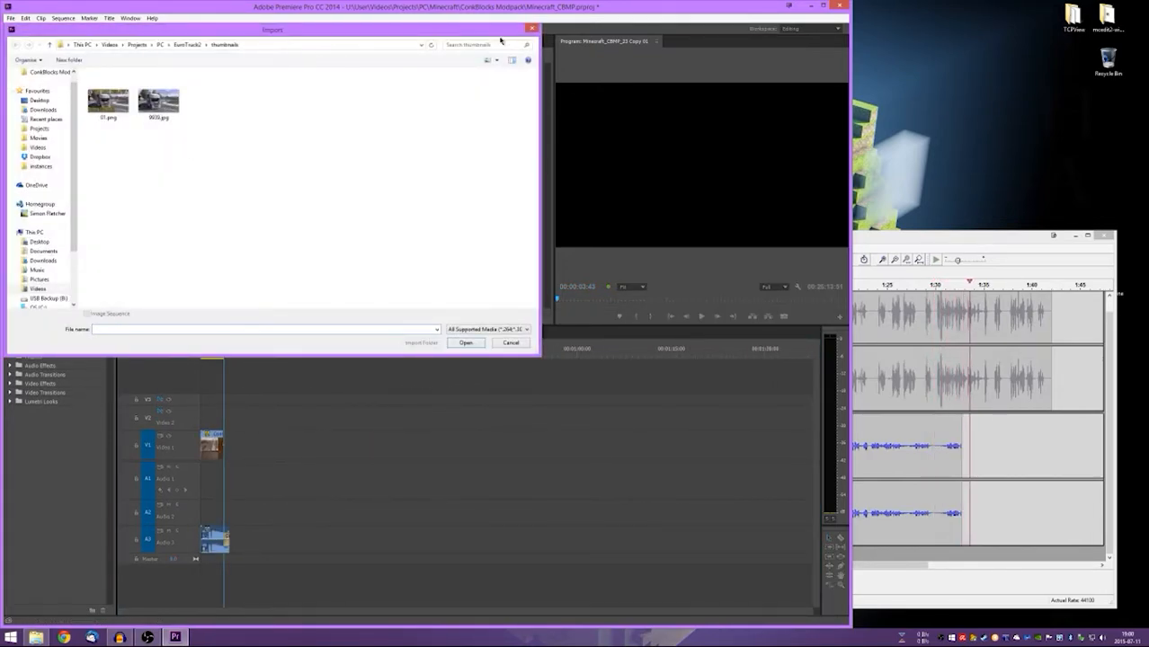
# - Browse to the recording folder and import the Audacity voice file into the project
pyautogui.click(510, 342)
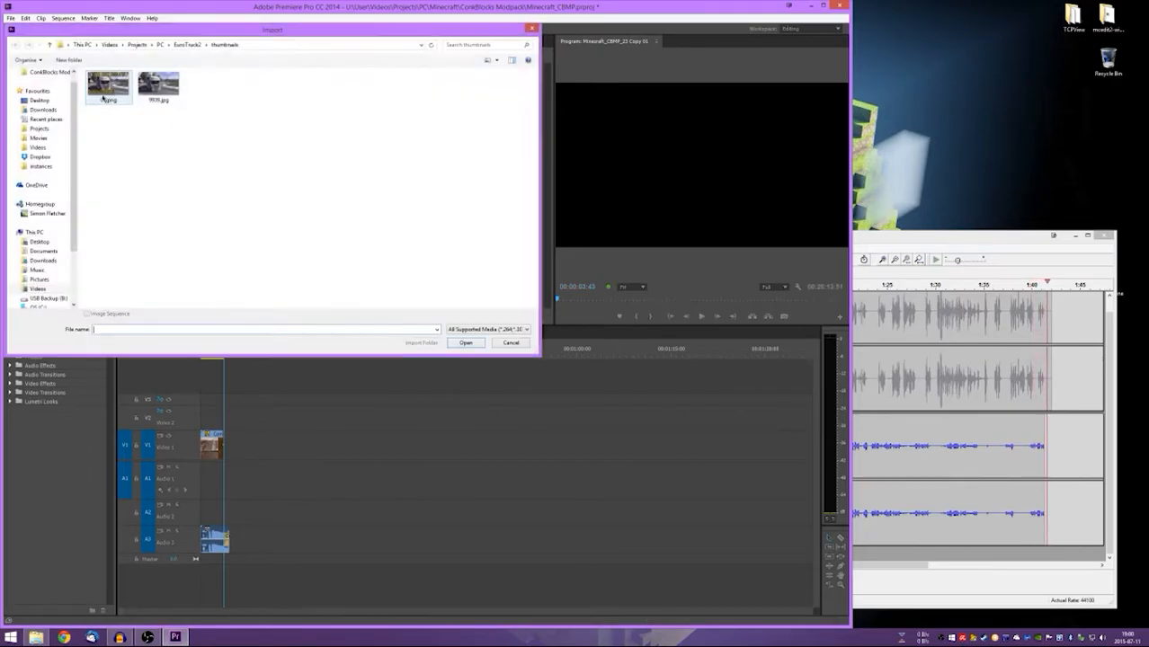
pyautogui.click(182, 46)
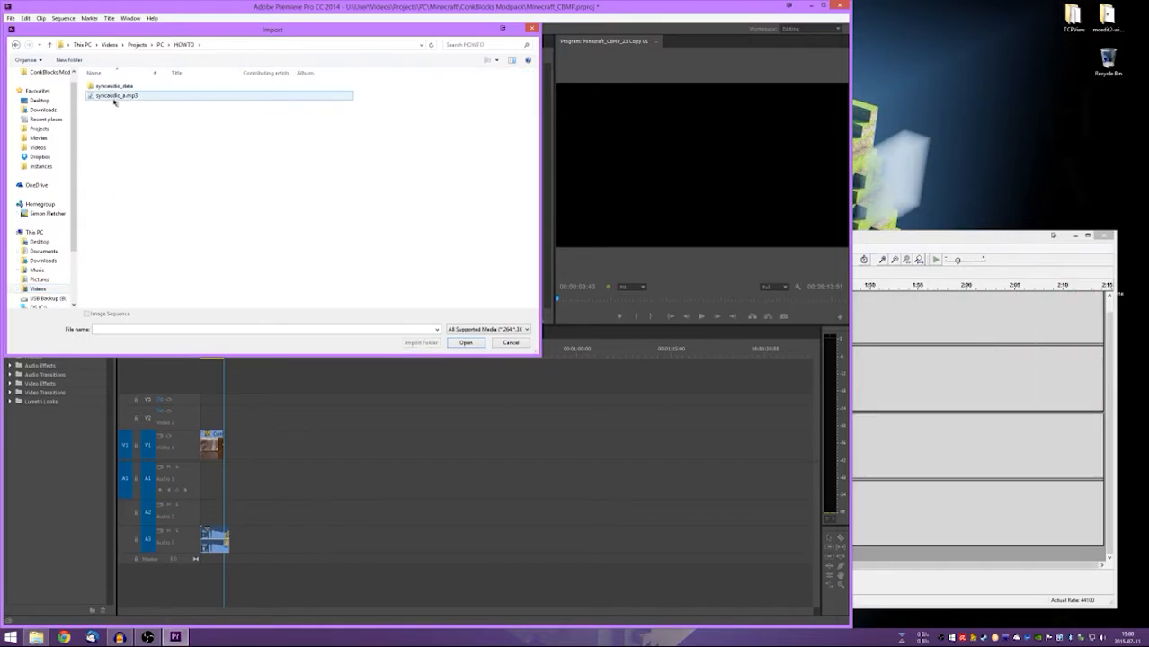
pyautogui.click(466, 342)
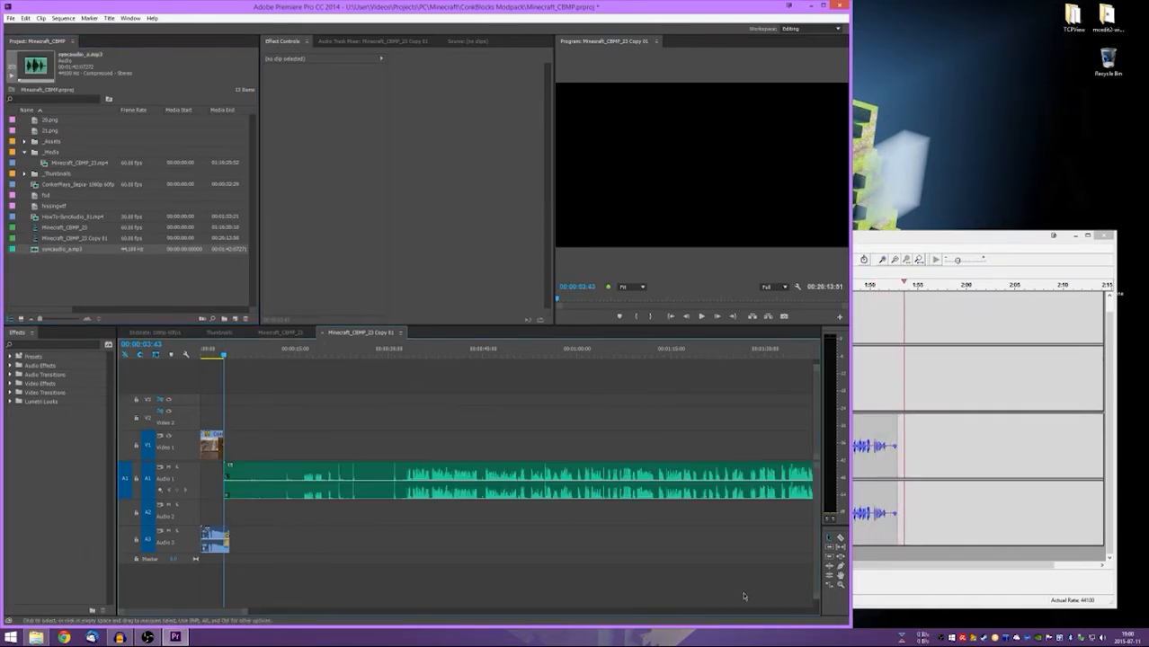
# - Place the Minecraft gameplay clip on the video track above the voice audio
pyautogui.click(360, 356)
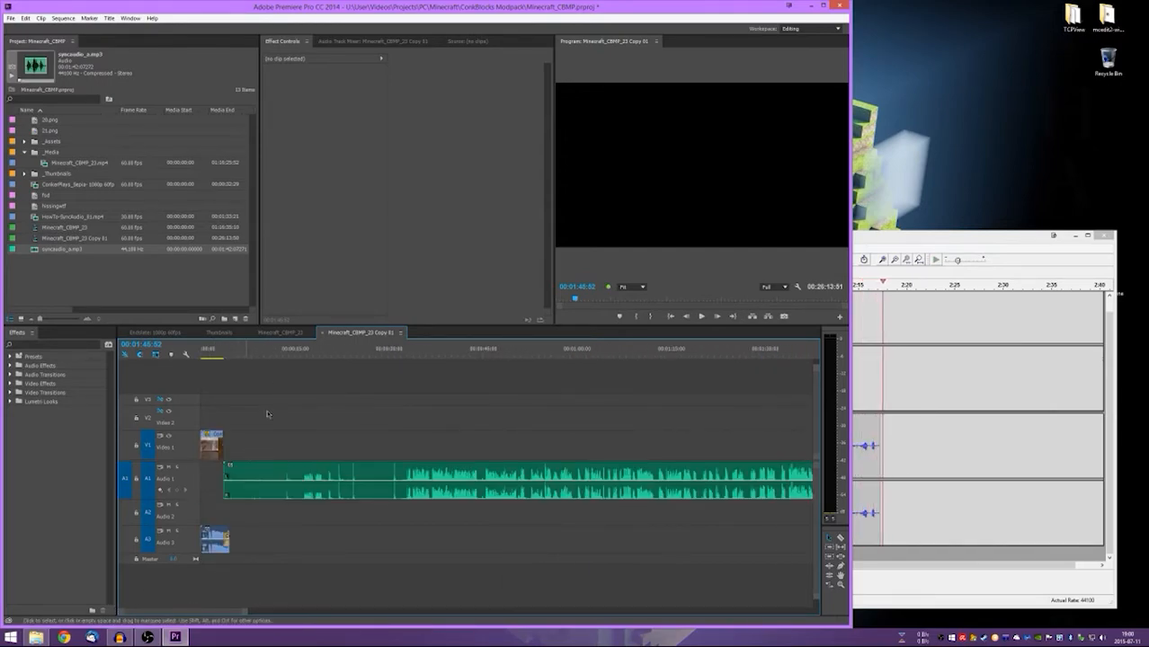
pyautogui.click(284, 356)
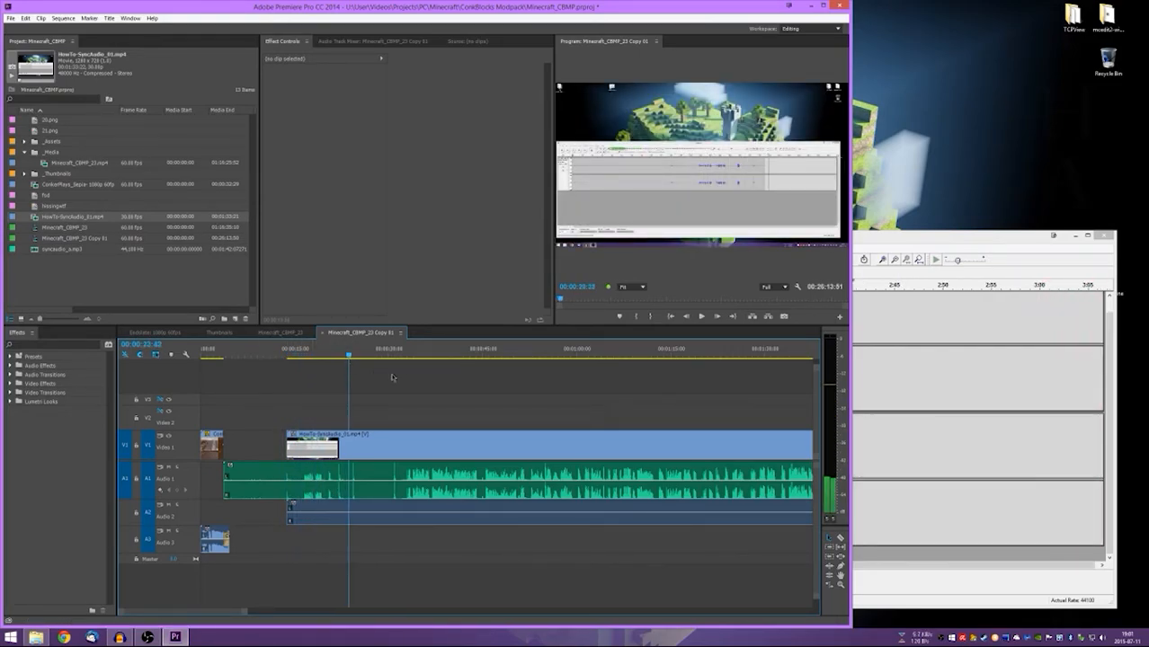
# - Move the gameplay clip to the sequence start so it lines up with the voice track
pyautogui.click(284, 356)
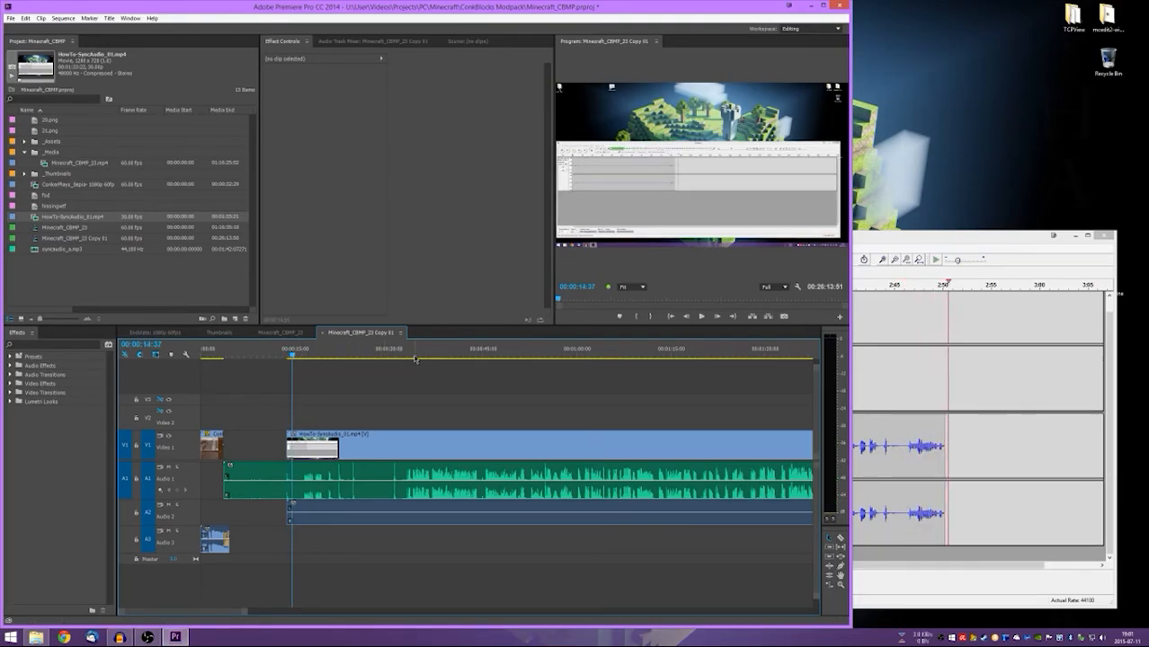
pyautogui.click(397, 358)
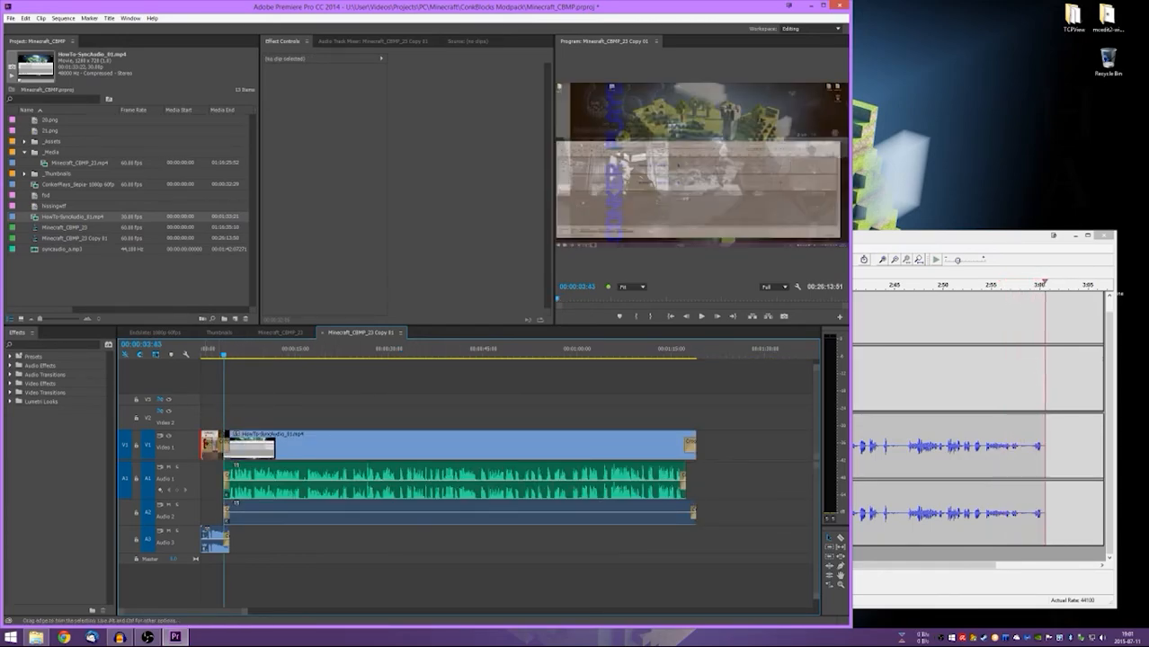
pyautogui.click(231, 350)
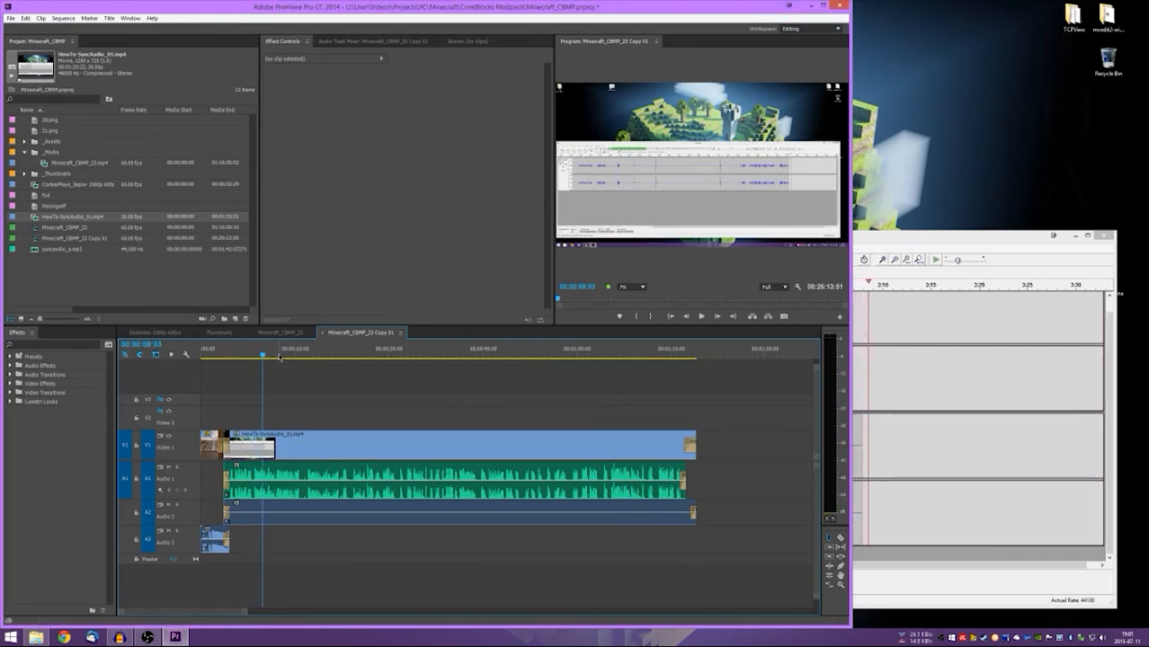
pyautogui.click(636, 364)
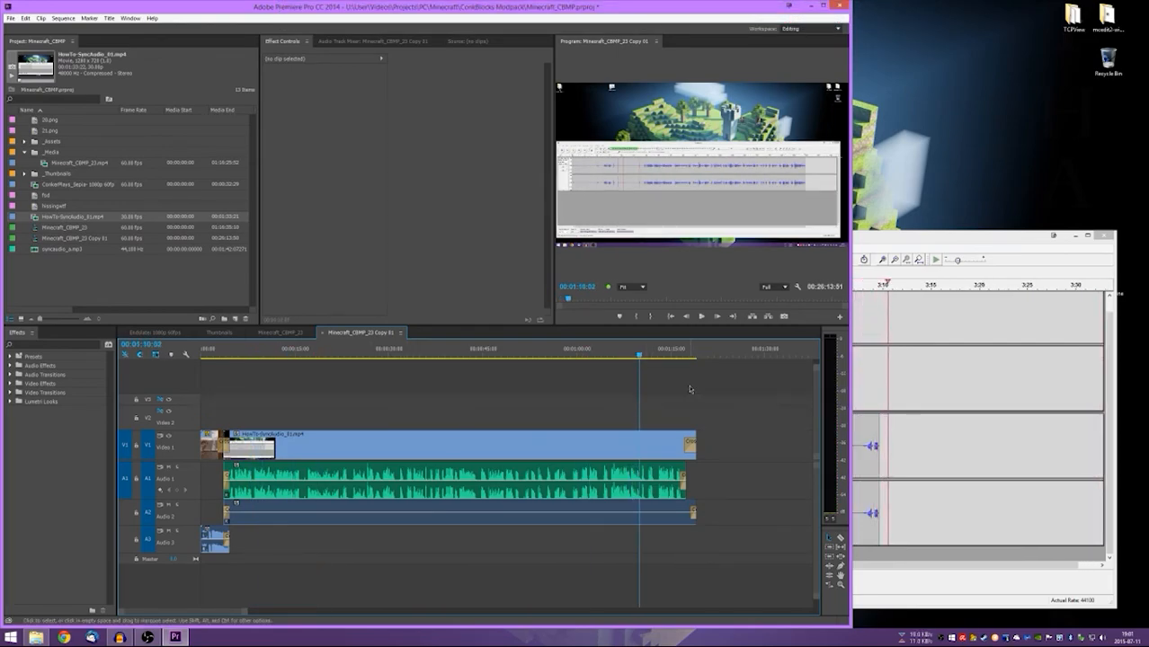